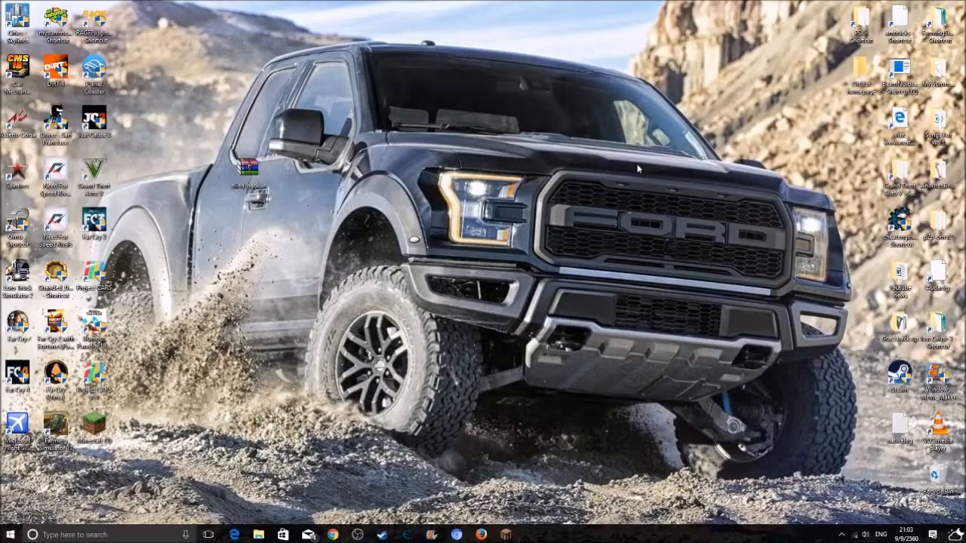
mouse_move(583, 189)
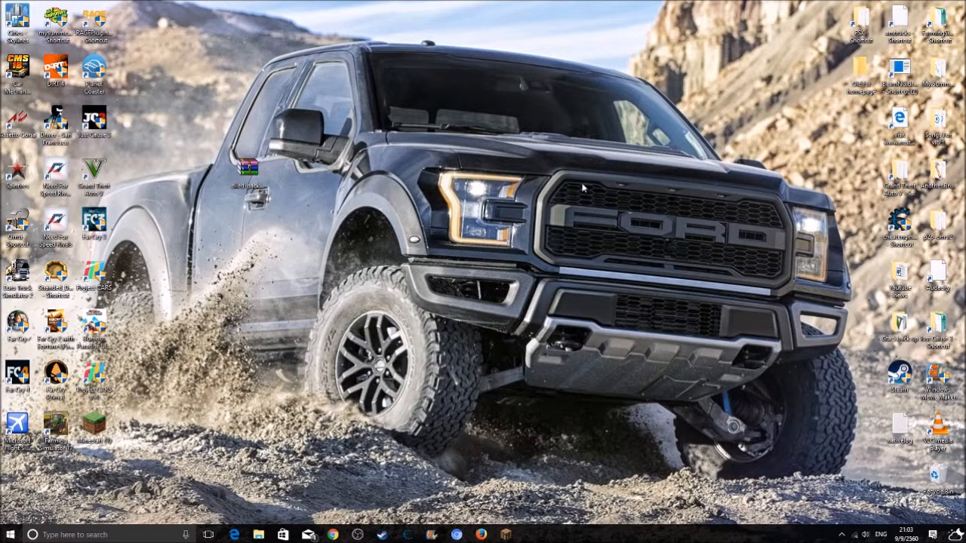
mouse_move(501, 286)
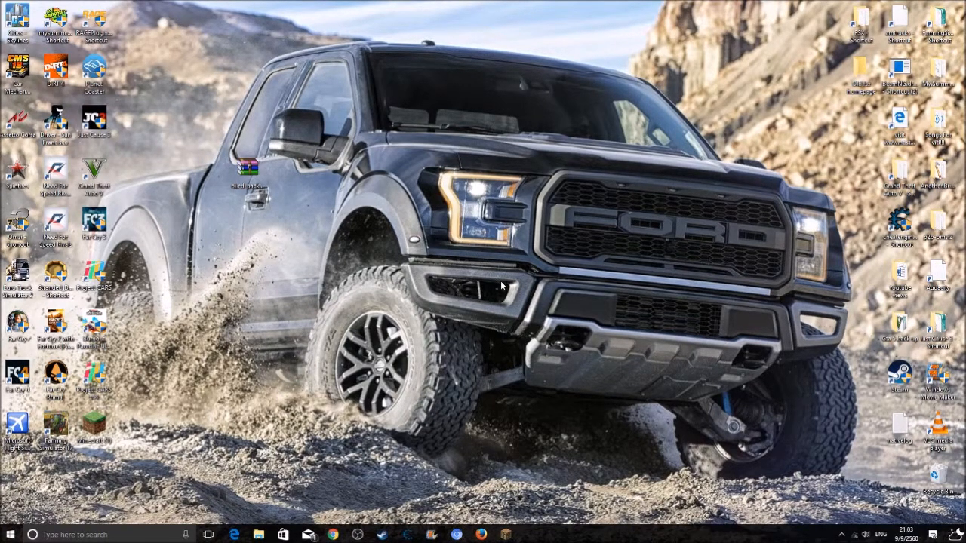
mouse_move(507, 501)
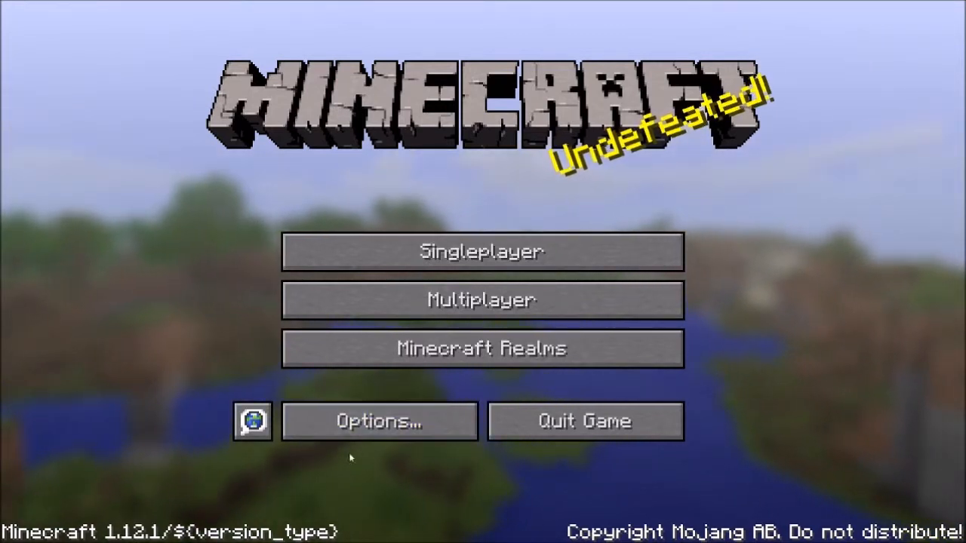
- Reach the Shaders screen through Options and Video Settings to check installed shader packs
click(378, 421)
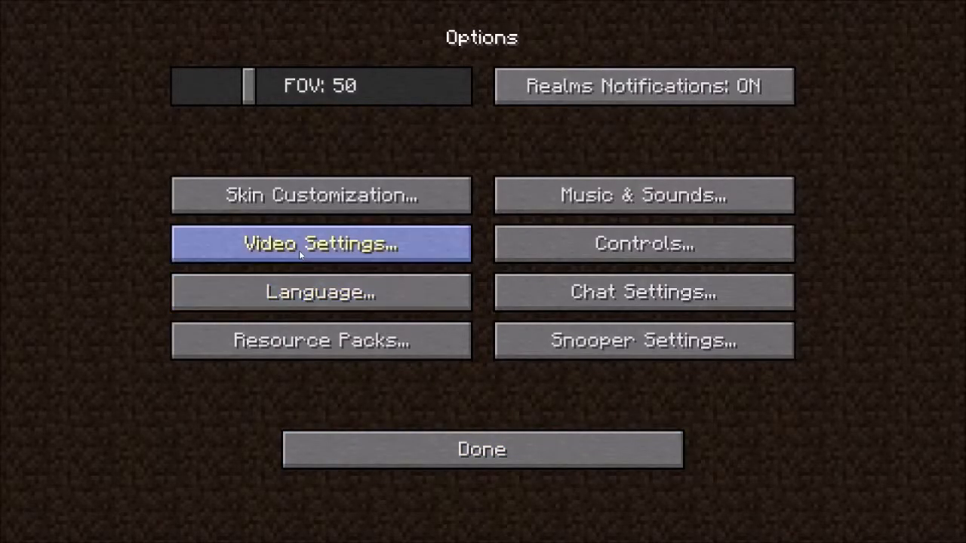
click(320, 243)
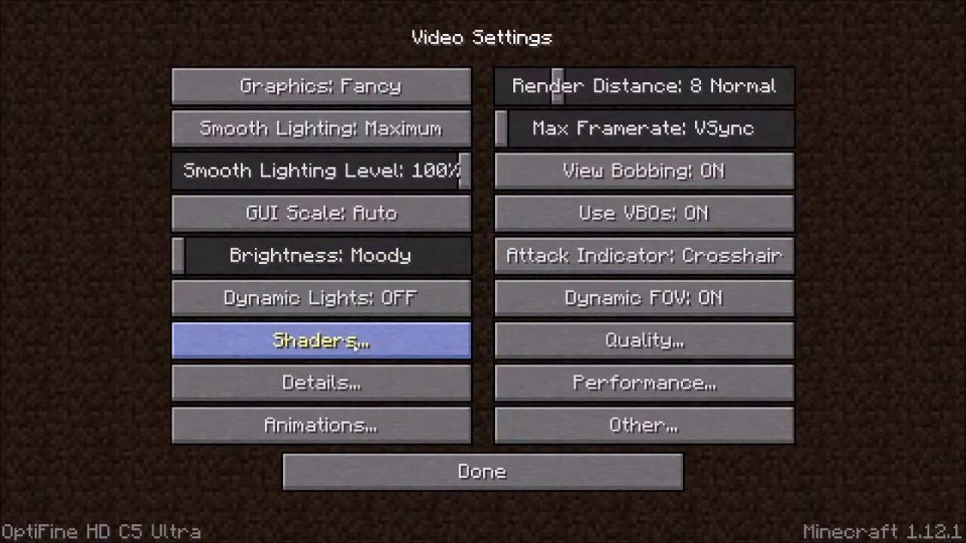
click(320, 341)
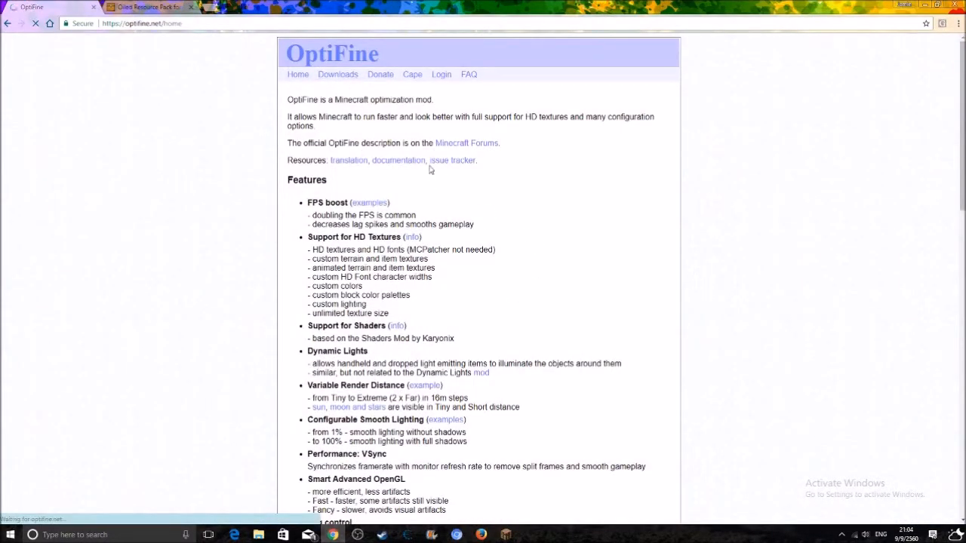
- Download OptiFine_1.12.1_HD_U_C5.jar from the OptiFine downloads page, skipping the ad page
click(338, 74)
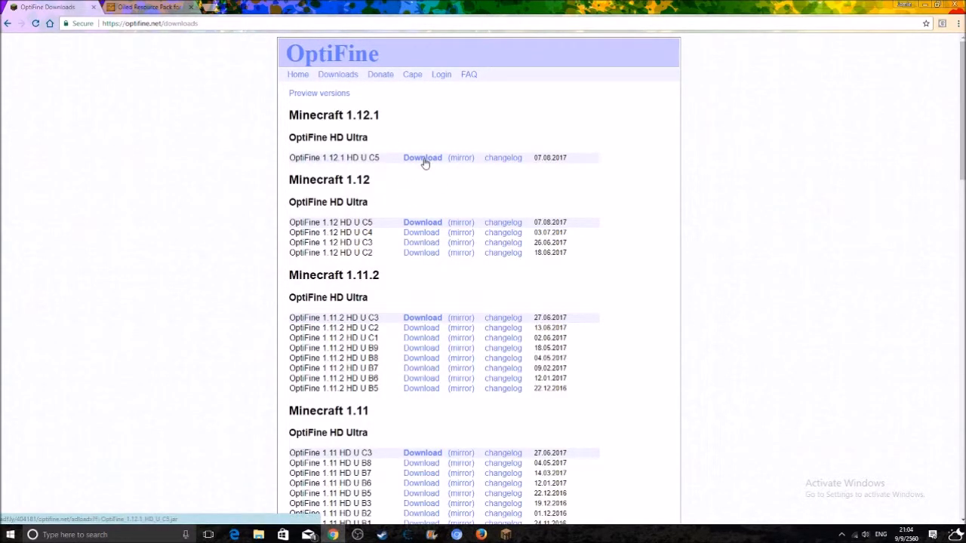
click(422, 157)
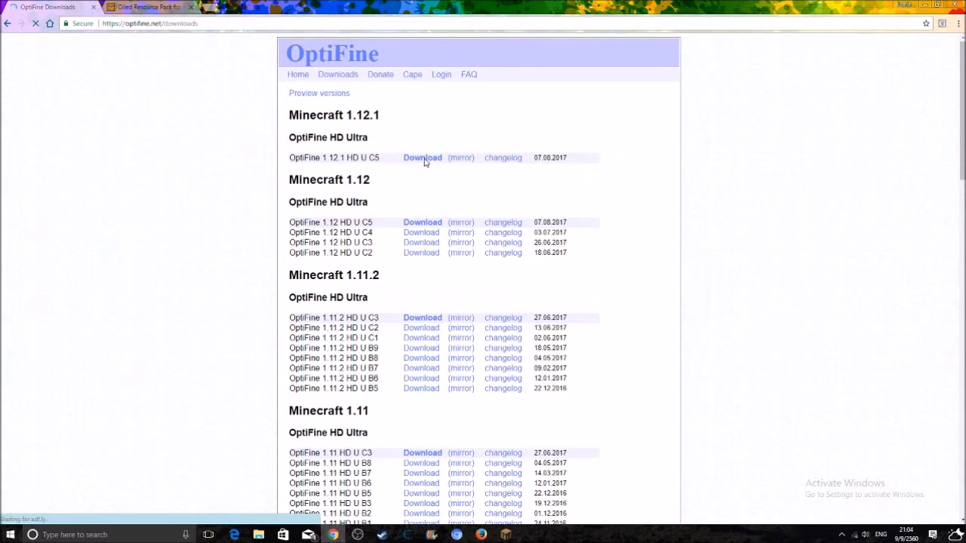
click(422, 156)
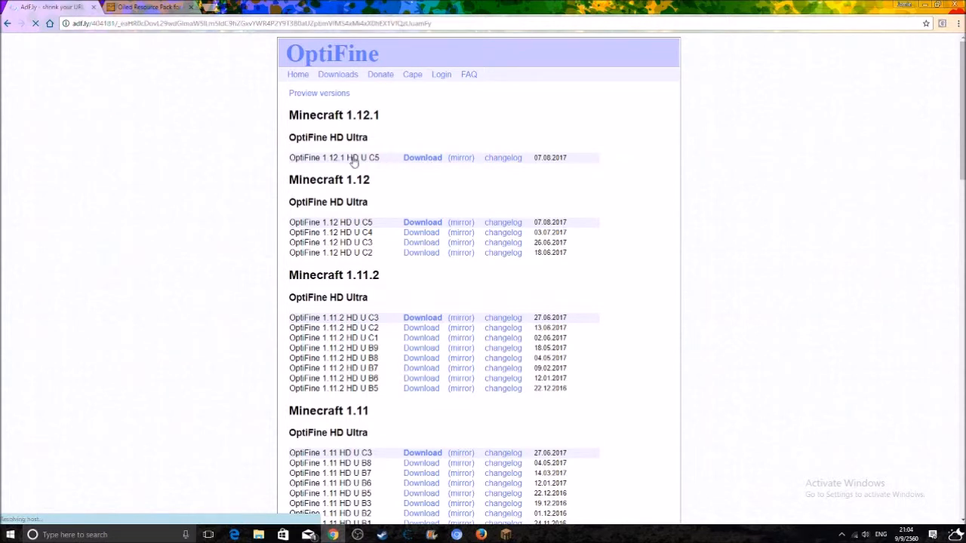
mouse_move(353, 135)
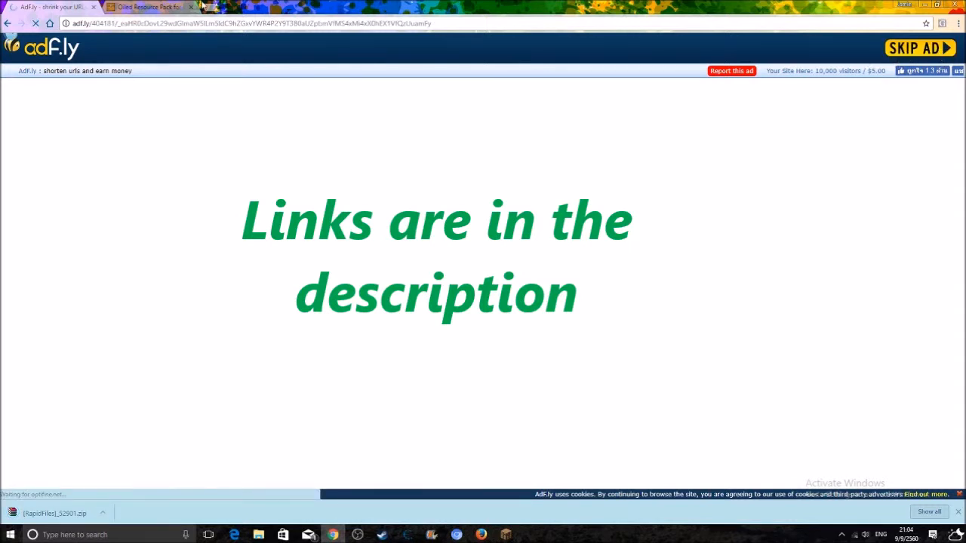
click(919, 47)
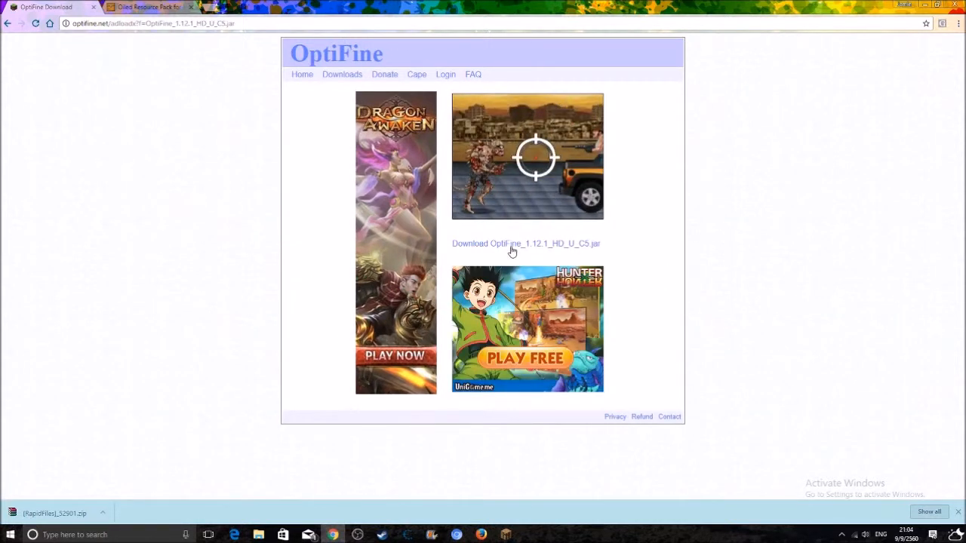
click(525, 243)
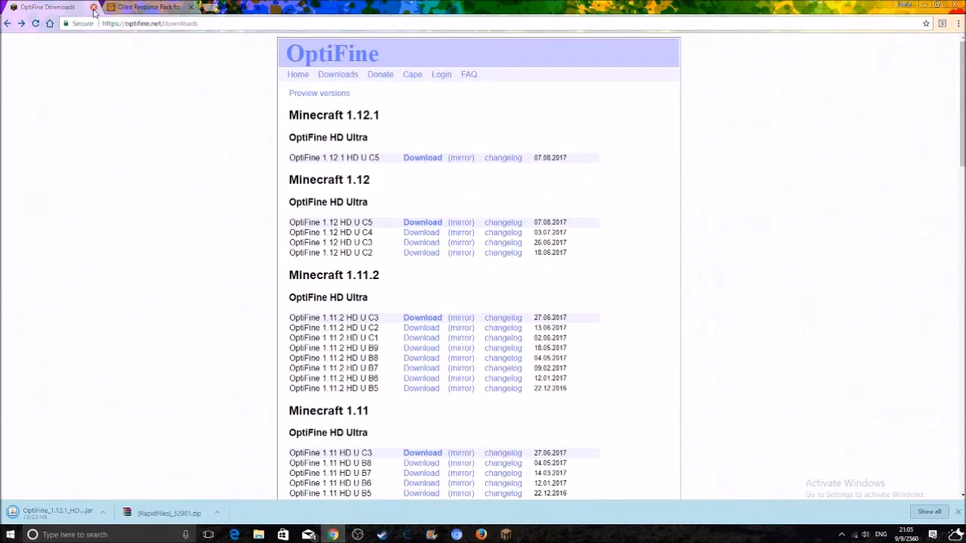
- Keep the downloaded OptiFine jar and return to the Oiled Resource Pack page in full screen
click(143, 6)
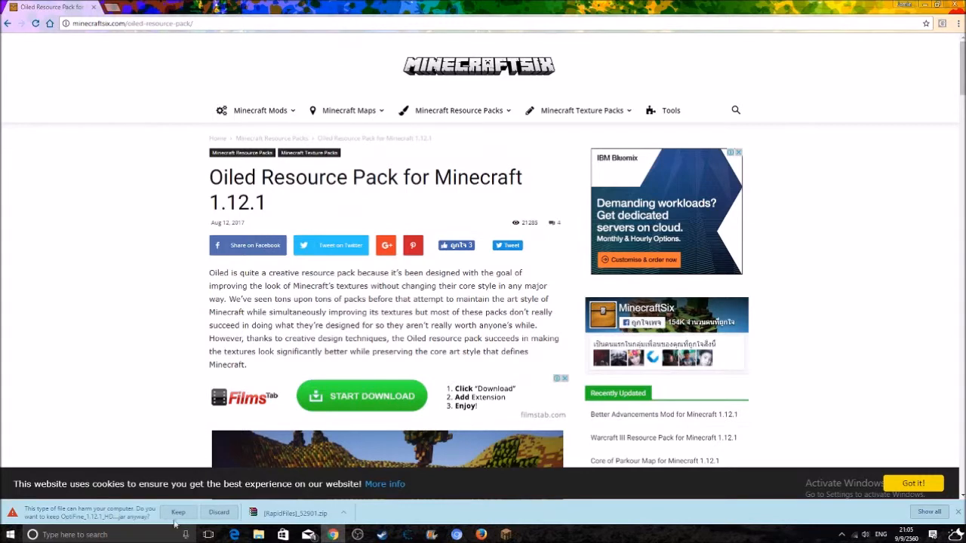
click(178, 512)
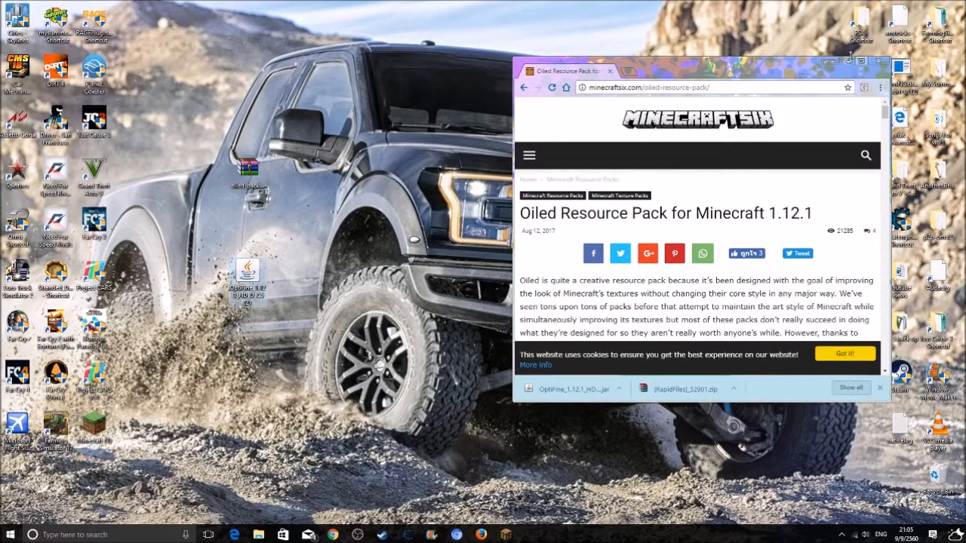
click(842, 60)
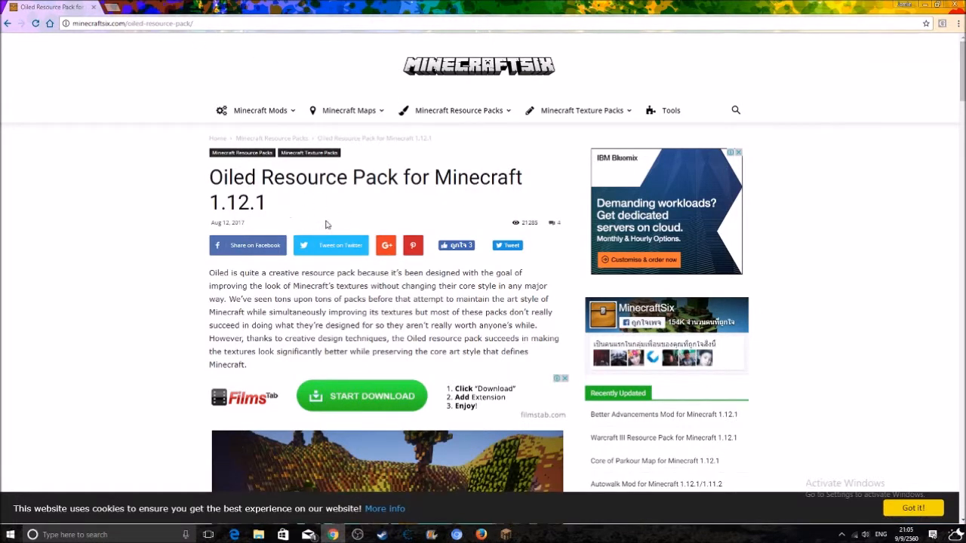
- Download the Oiled Resource Pack for Minecraft 1.12.X from the page's download section
scroll(down, 3)
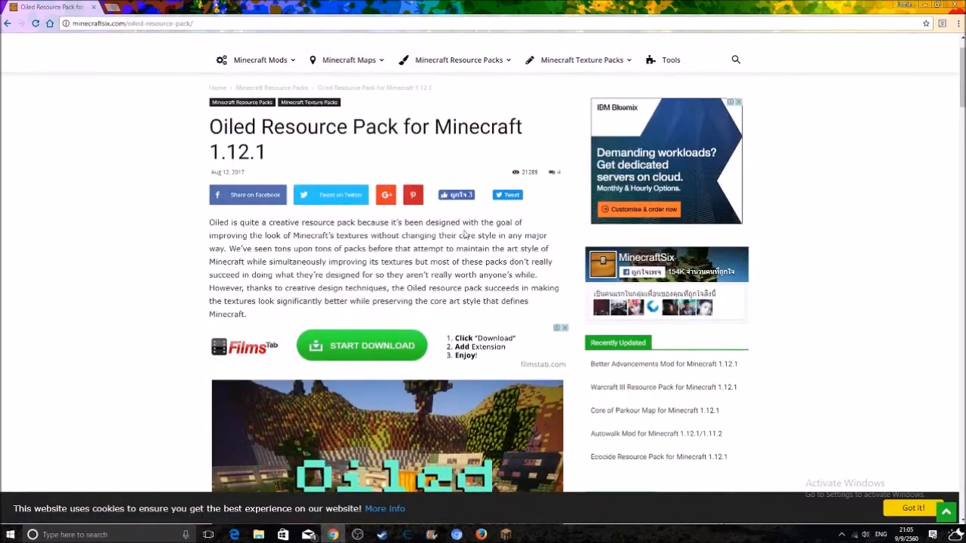
mouse_move(413, 195)
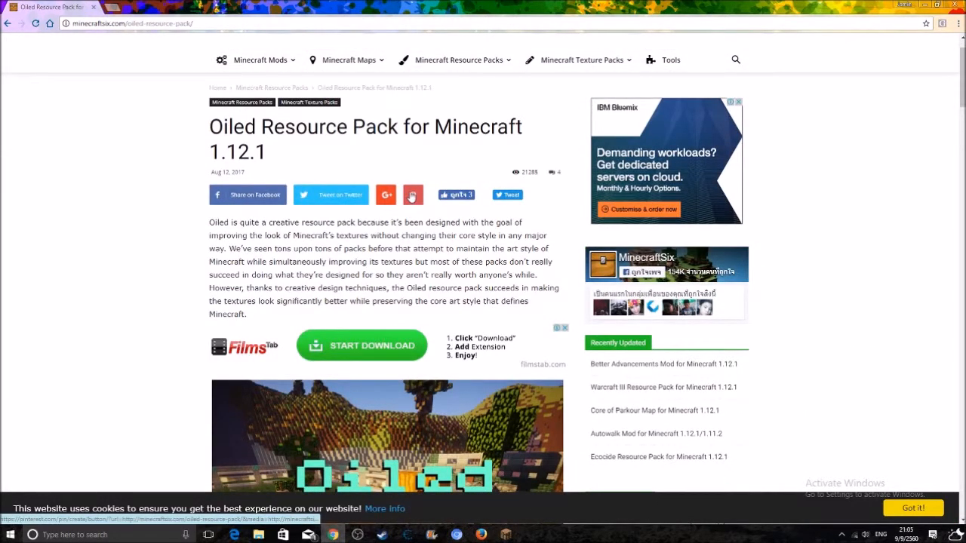
scroll(down, 3)
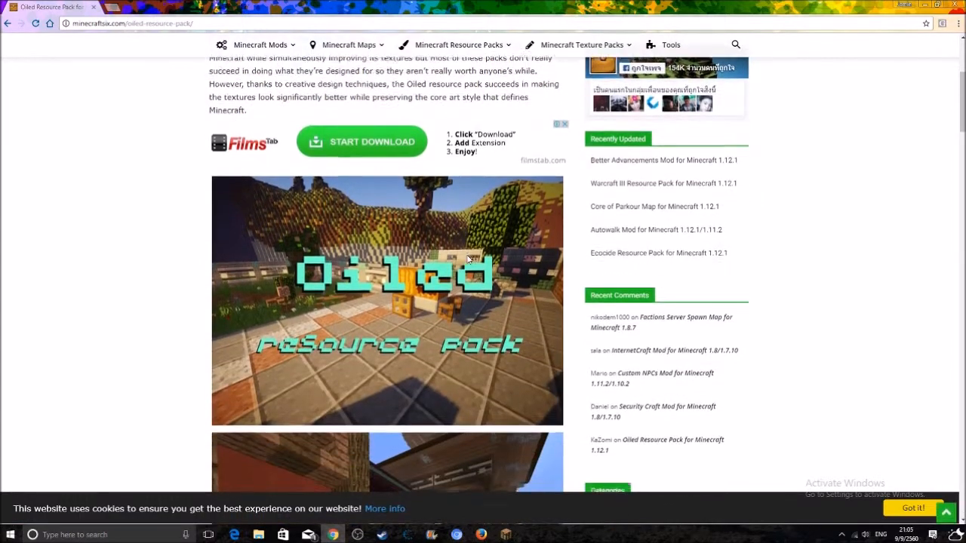
scroll(down, 3)
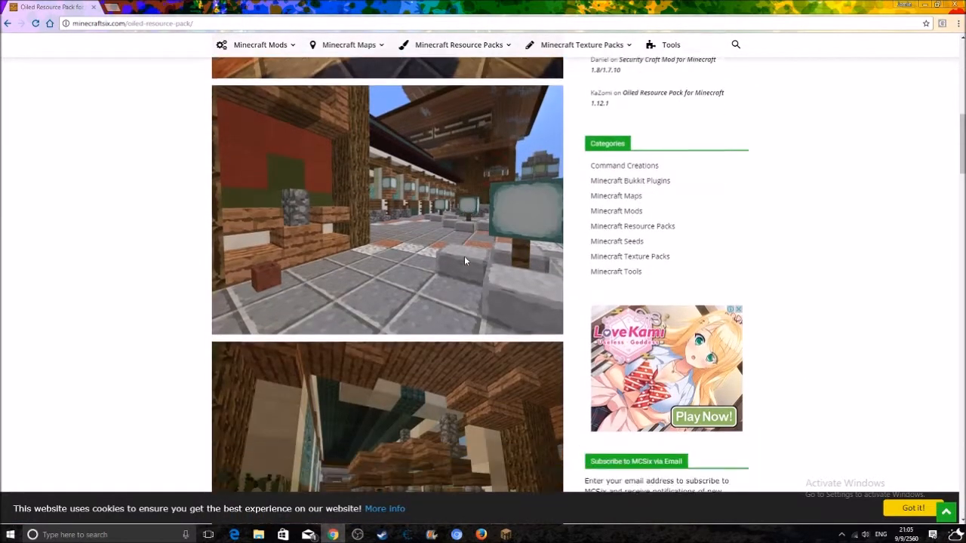
scroll(down, 3)
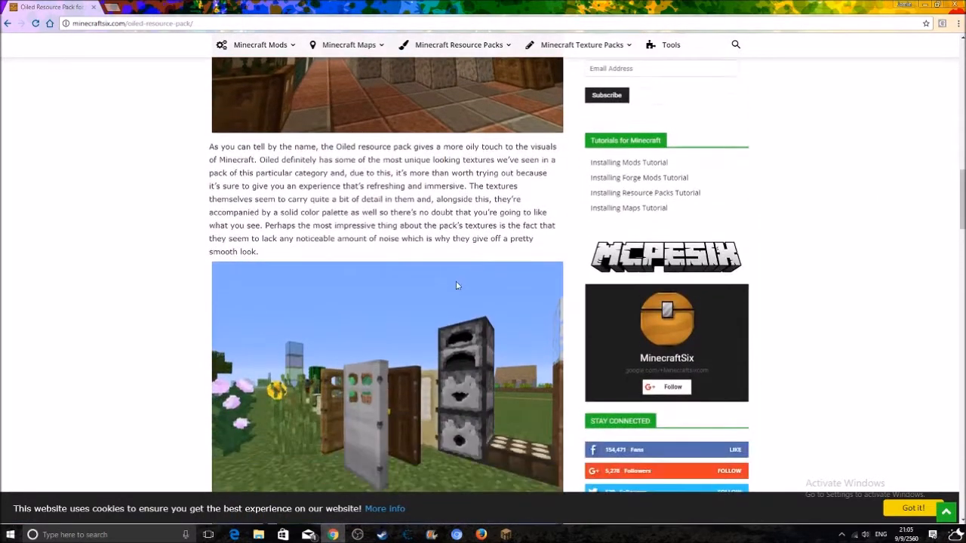
scroll(down, 3)
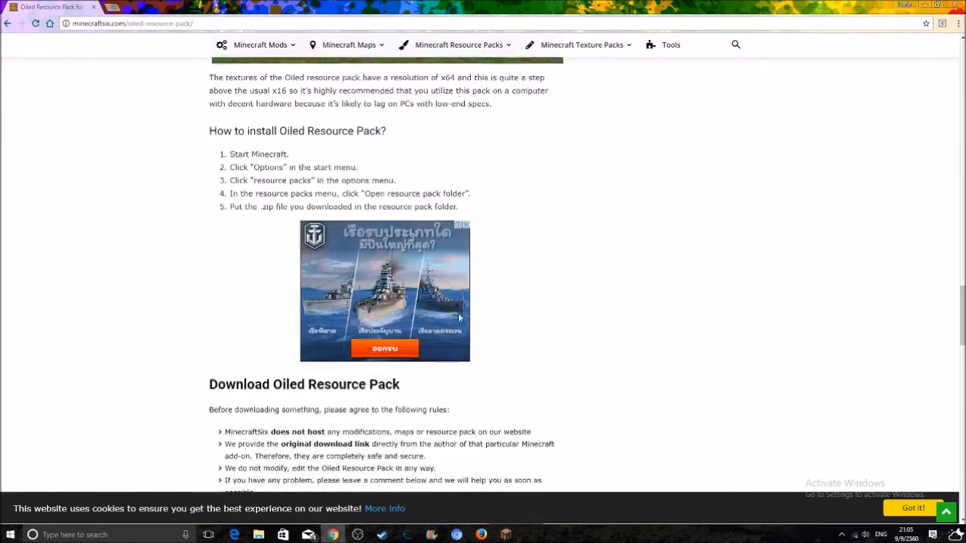
scroll(down, 3)
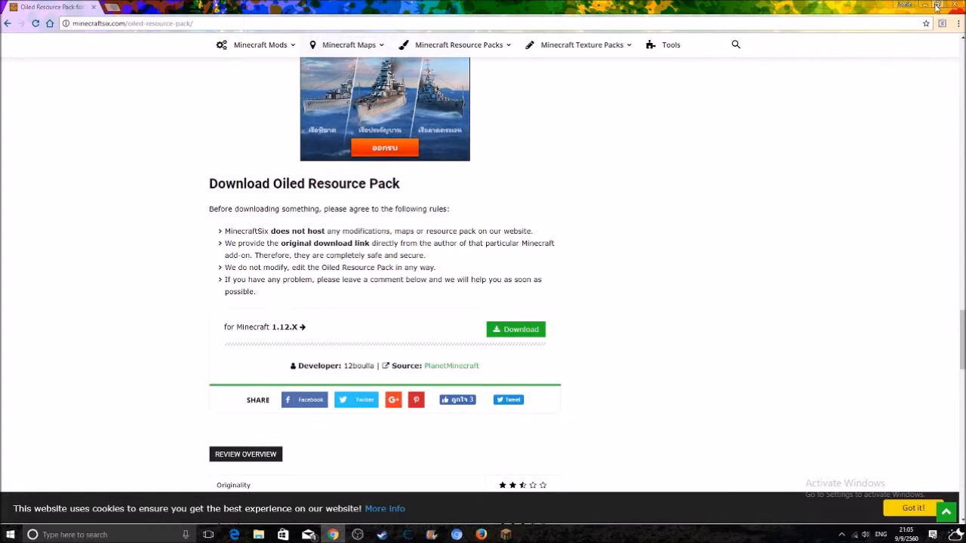
click(935, 6)
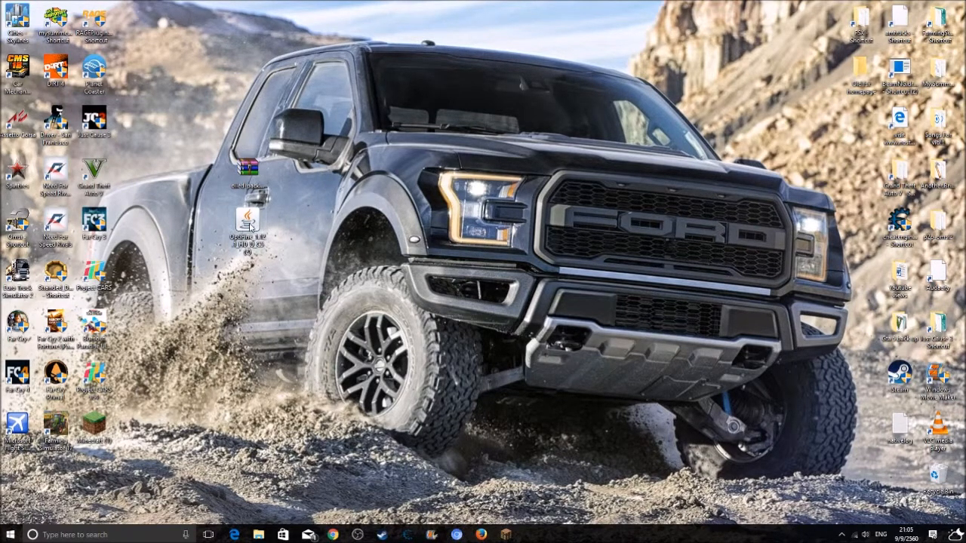
- Install OptiFine HD Ultra C5 from the desktop jar, then discard the used installer in the Recycle Bin
double_click(247, 218)
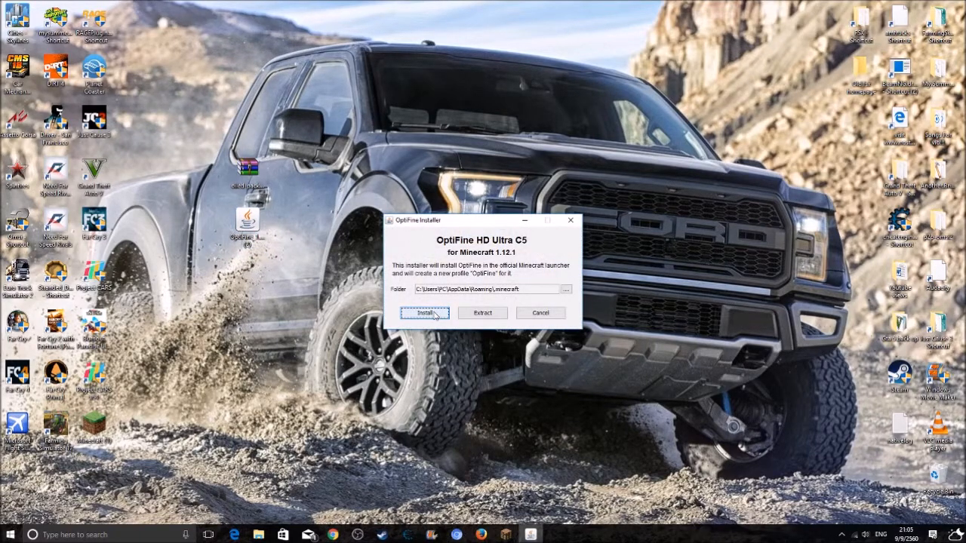
click(424, 312)
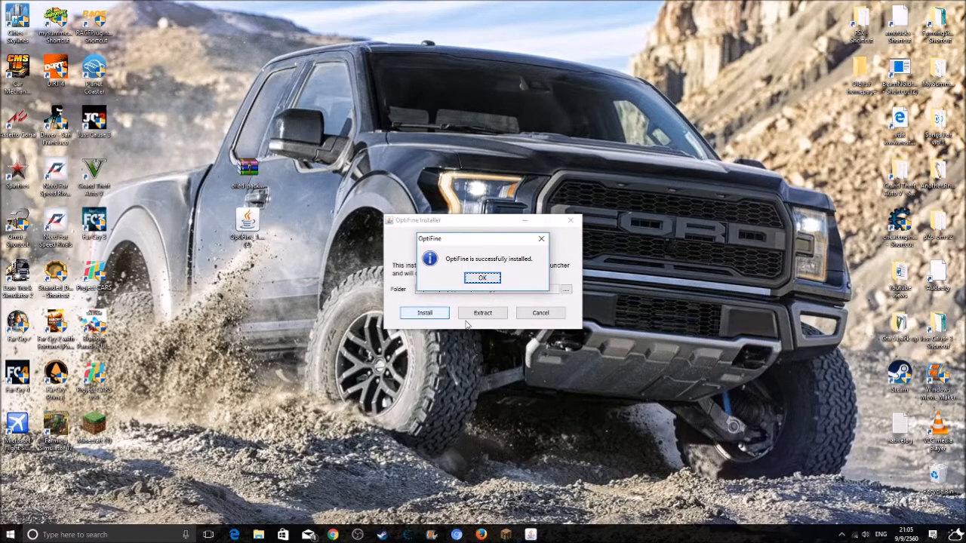
click(481, 278)
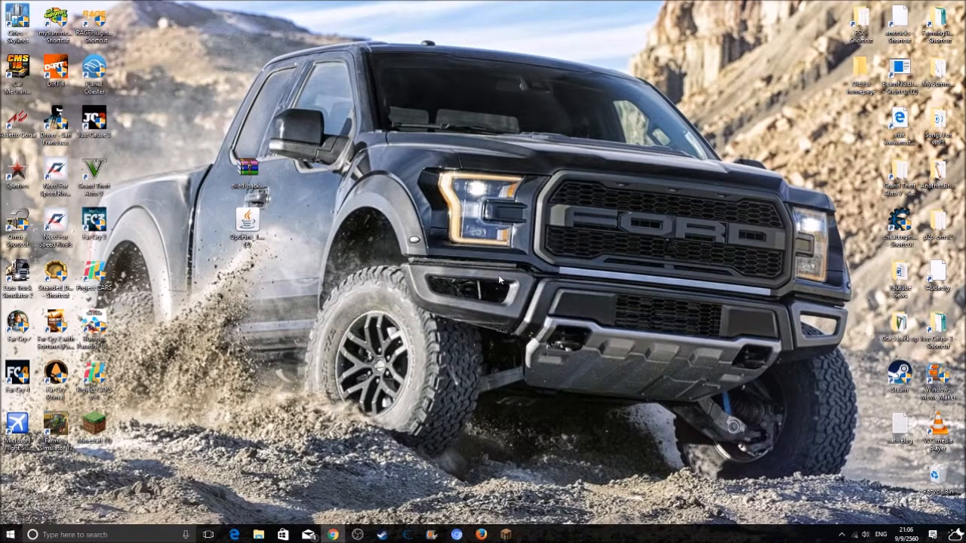
drag(247, 218, 694, 359)
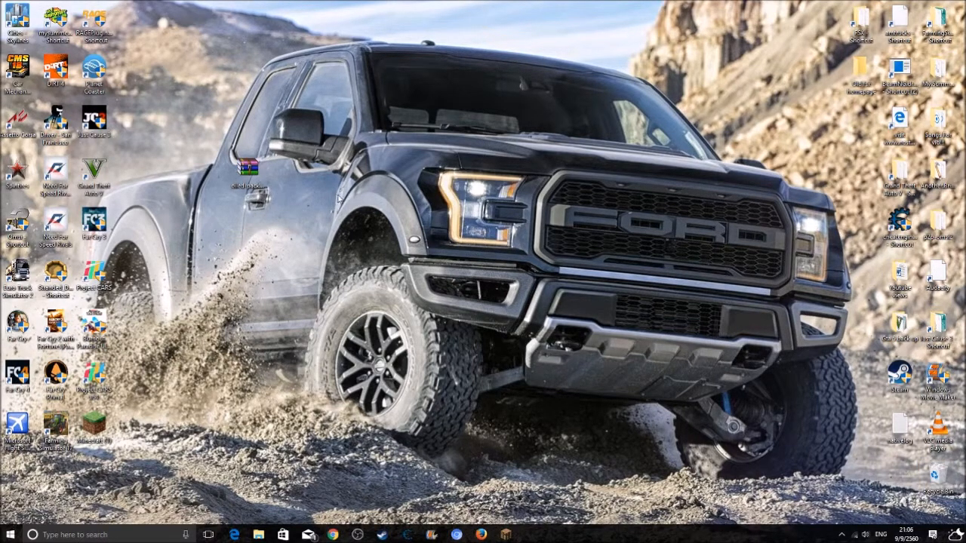
mouse_move(339, 197)
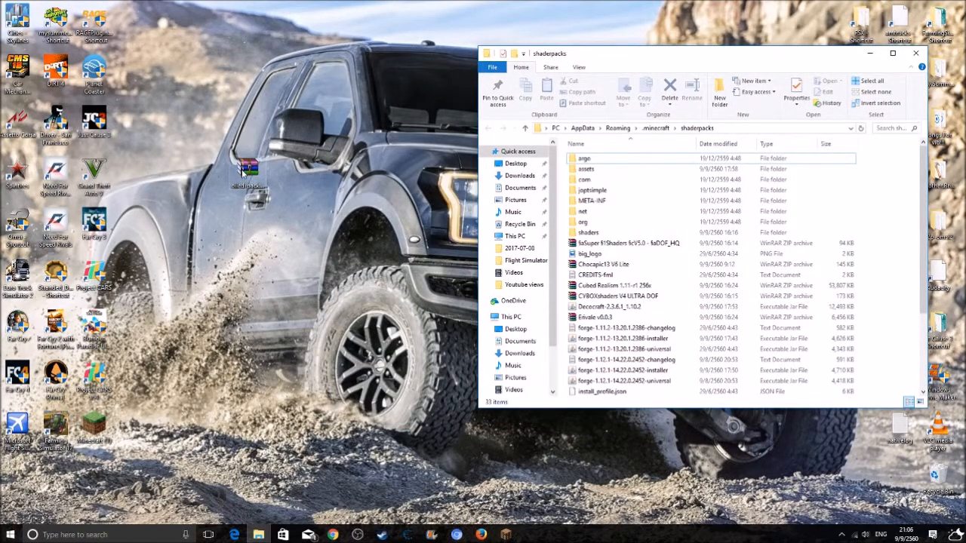
- Paste the resource pack files into shaderpacks, replacing the 547 duplicates and the existing pack.mcmeta
right_click(245, 169)
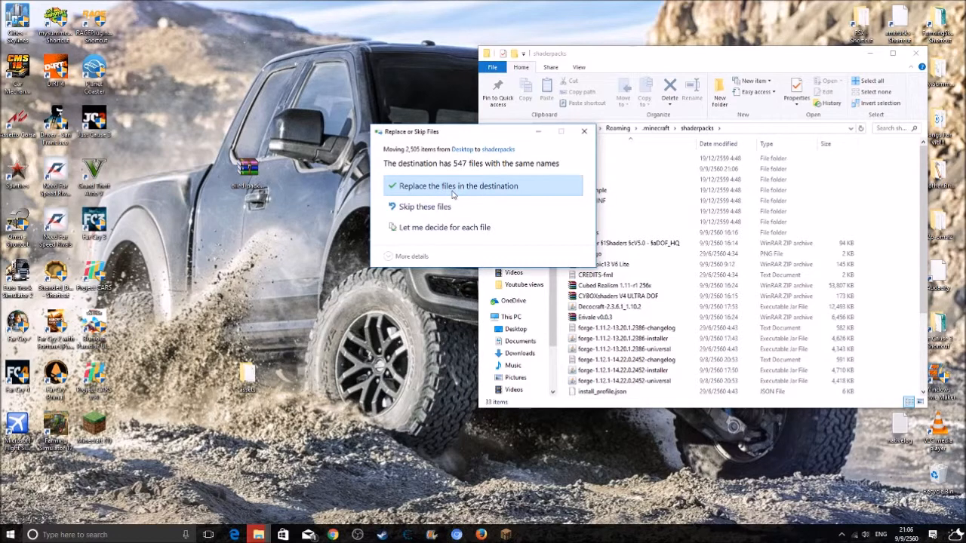
click(457, 186)
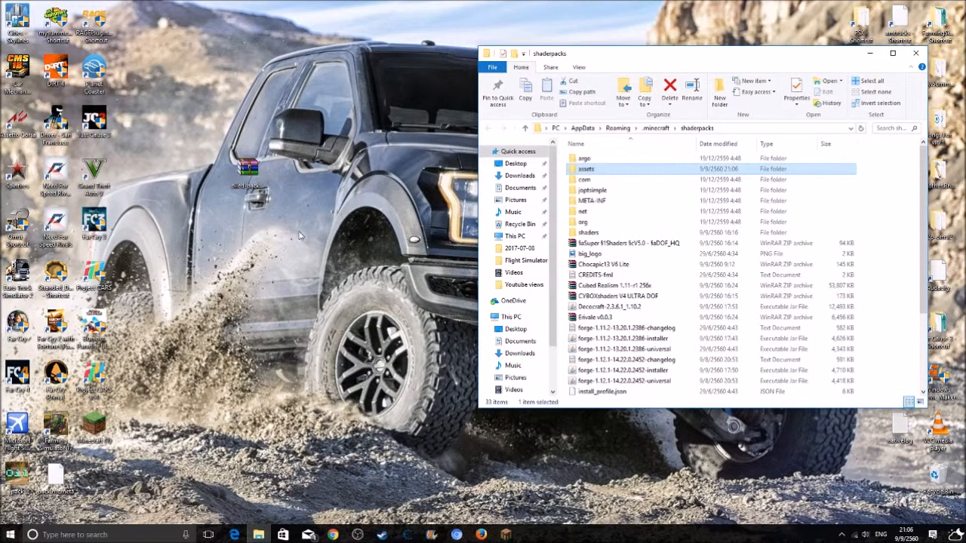
mouse_move(96, 449)
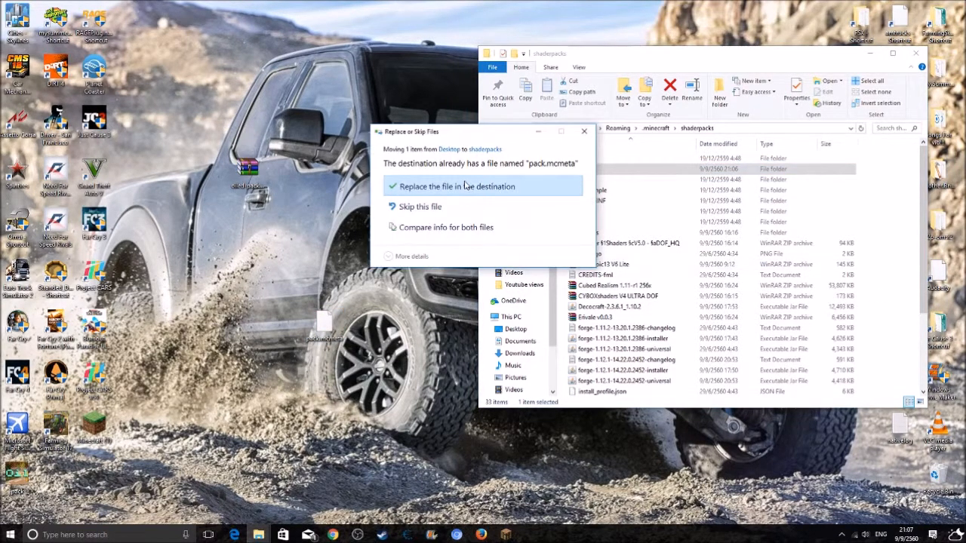
click(455, 187)
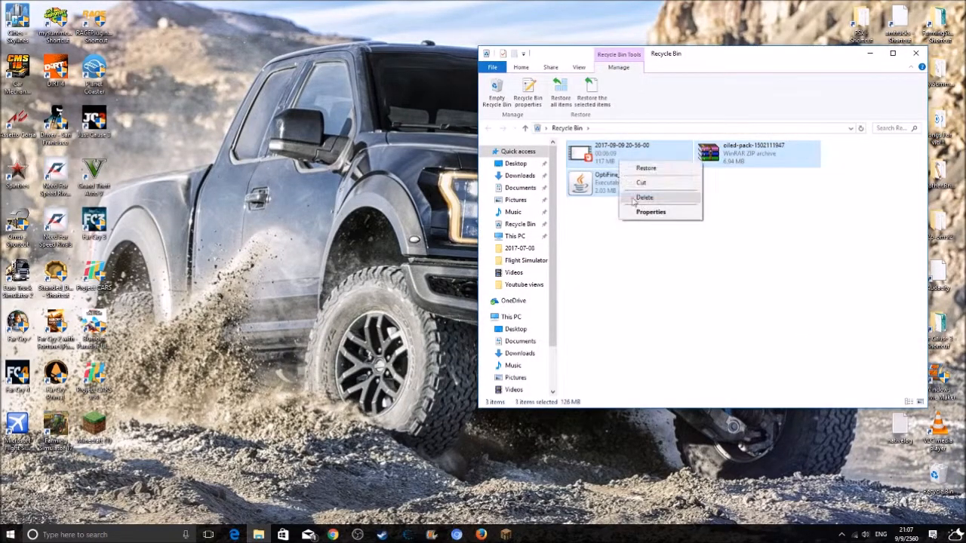
- Permanently delete all items in the Recycle Bin and close its window
click(644, 196)
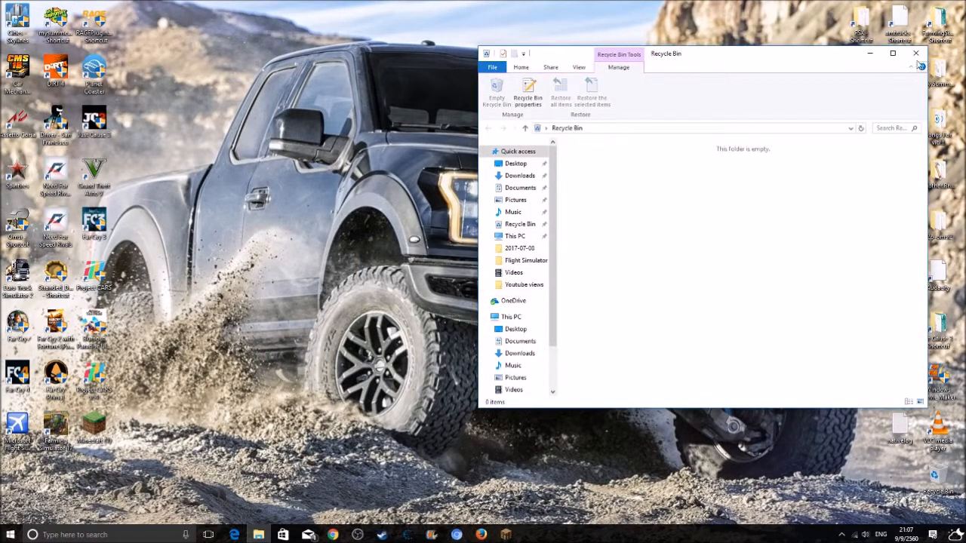
click(914, 53)
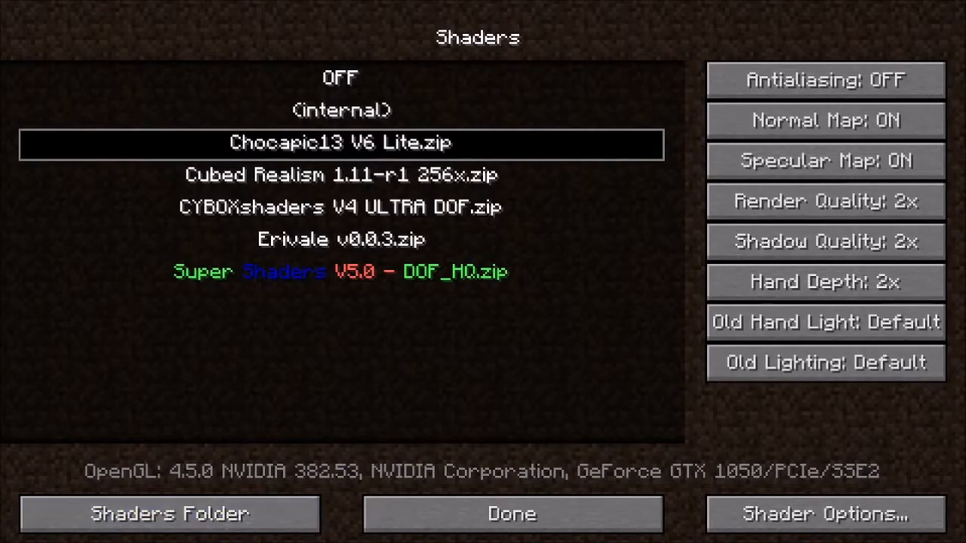
- Return to Video Settings and reopen the Shaders list showing Chocapic13 V6 Lite and the other packs
click(512, 513)
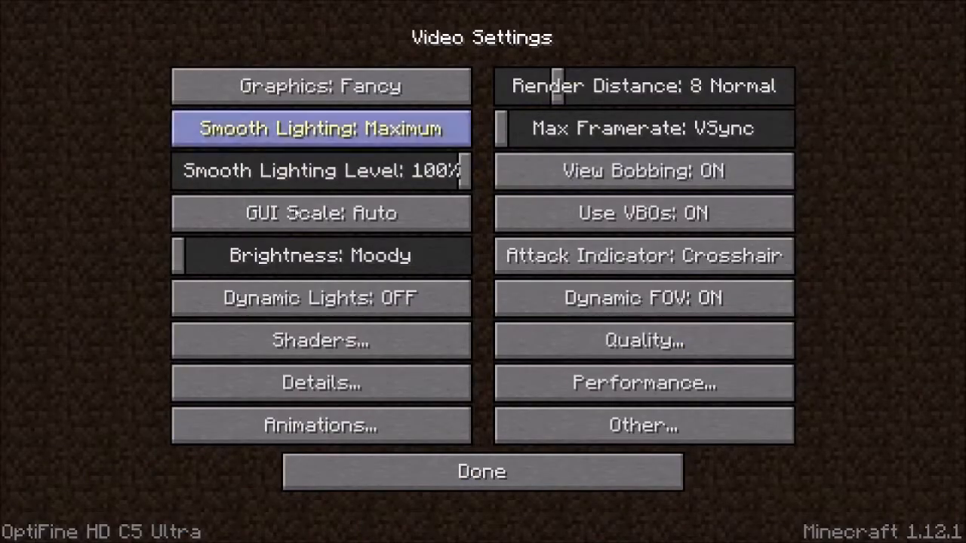
click(320, 341)
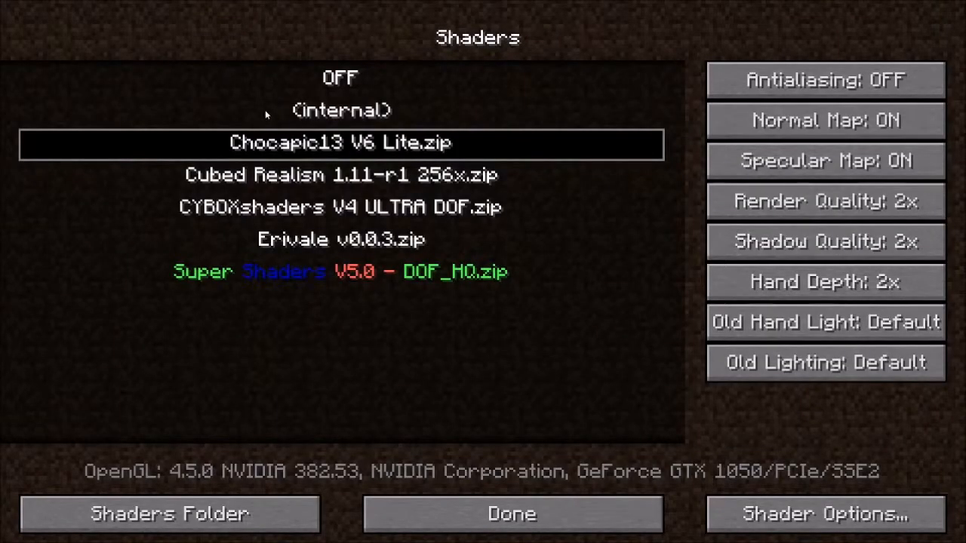
mouse_move(317, 268)
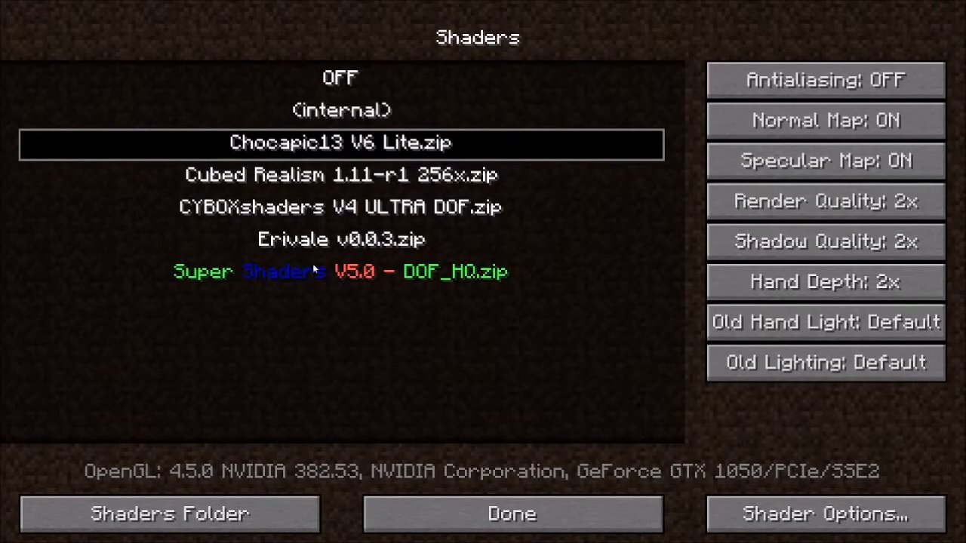
mouse_move(305, 293)
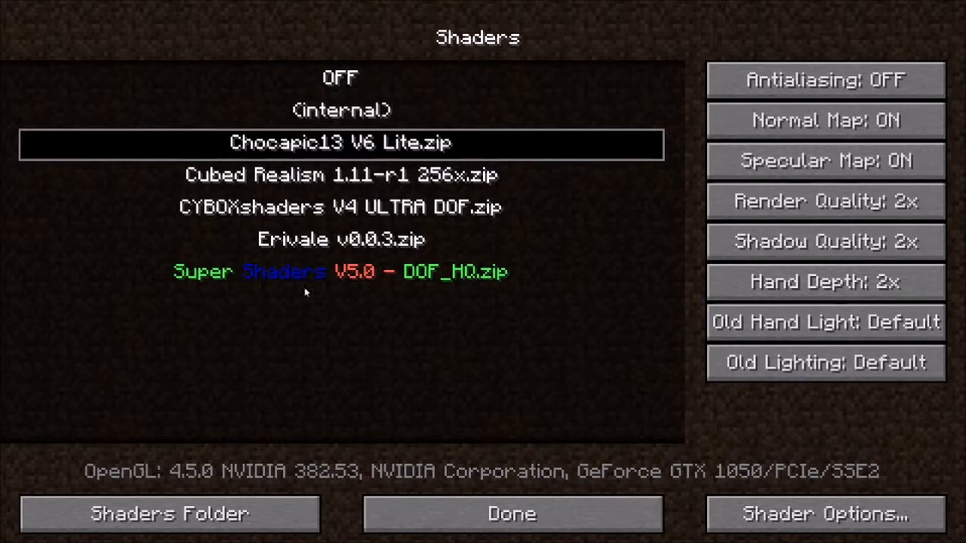
mouse_move(349, 211)
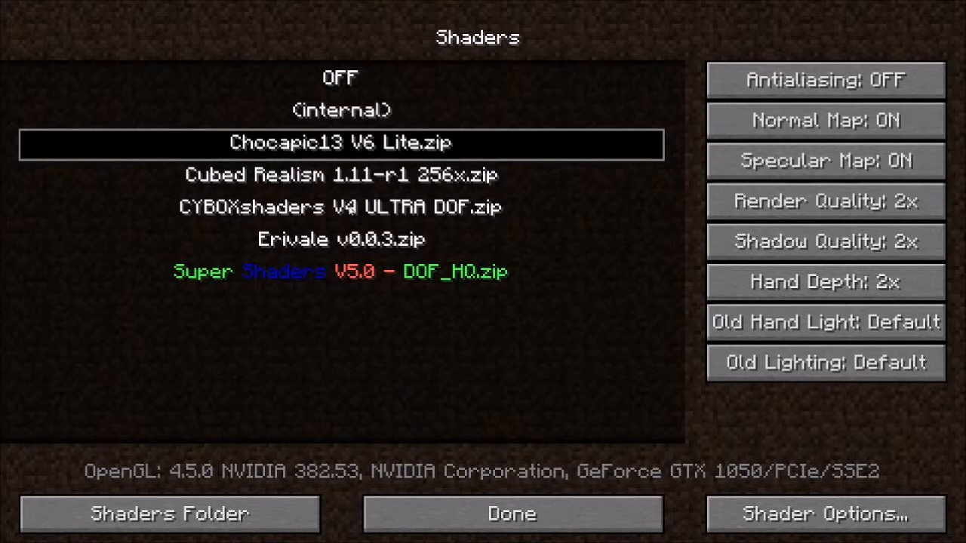